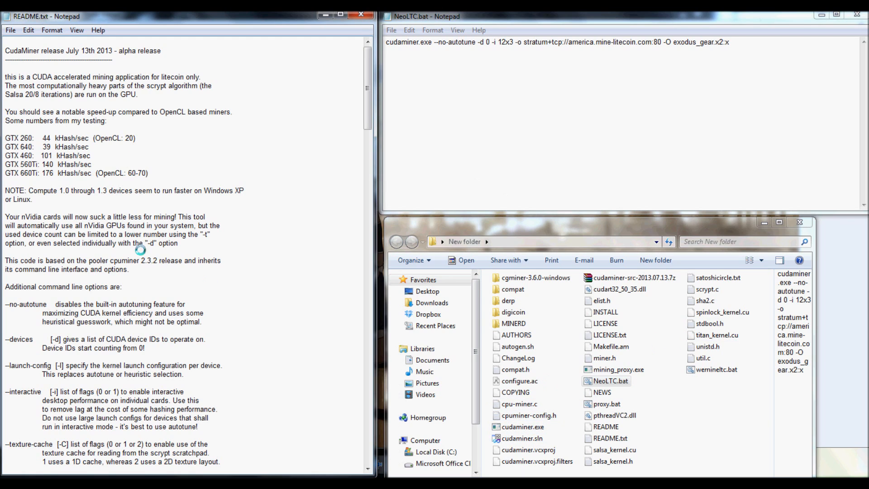
- Scroll the CudaMiner README.txt down to its 'Additional command line options' section
click(512, 312)
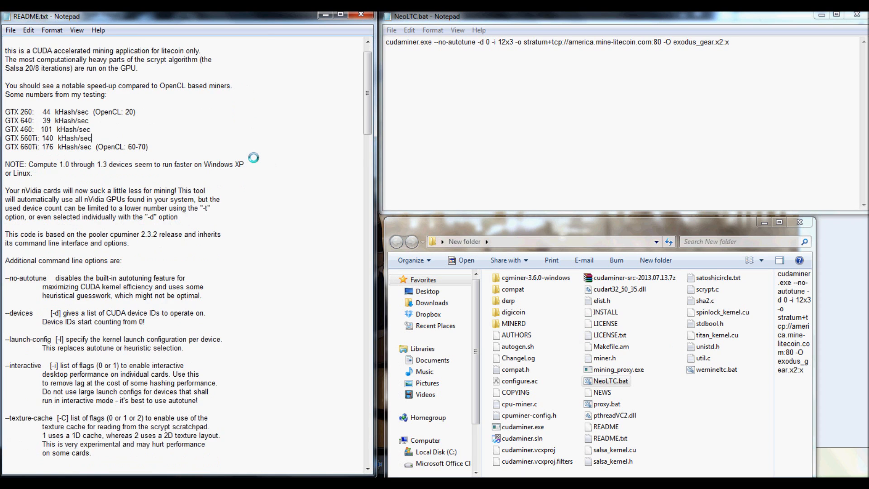
scroll(down, 3)
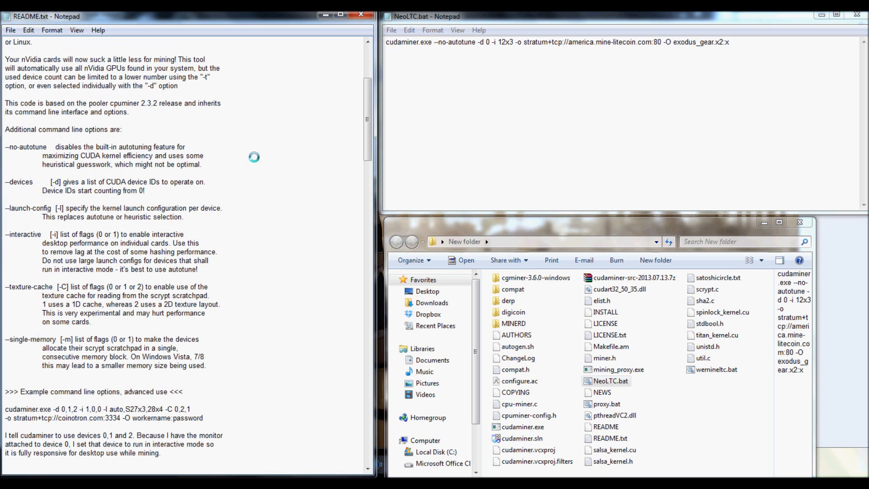
scroll(down, 3)
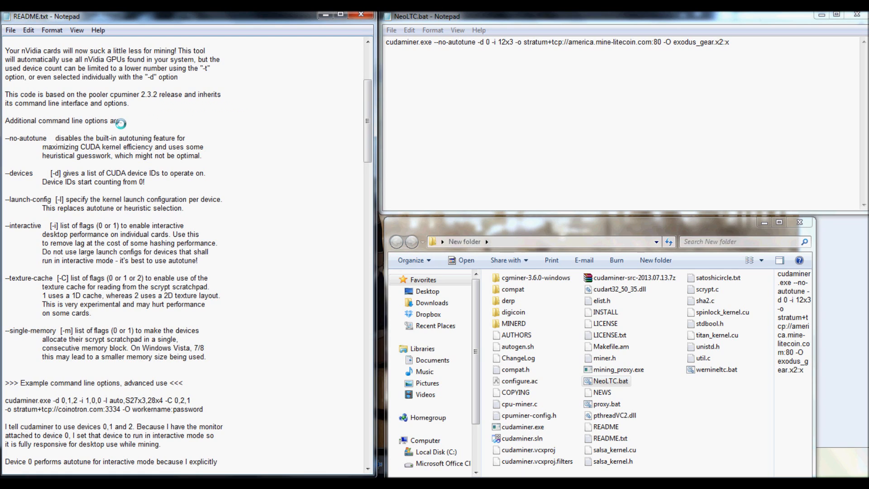
mouse_move(500, 130)
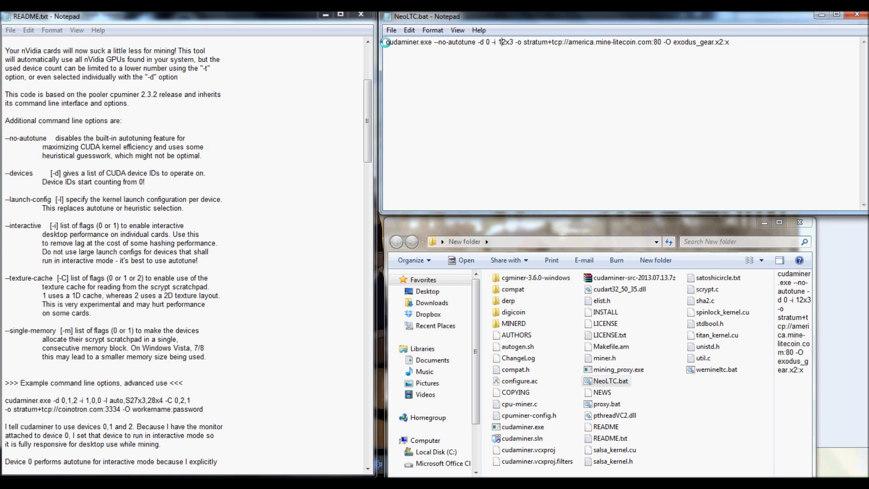
double_click(407, 43)
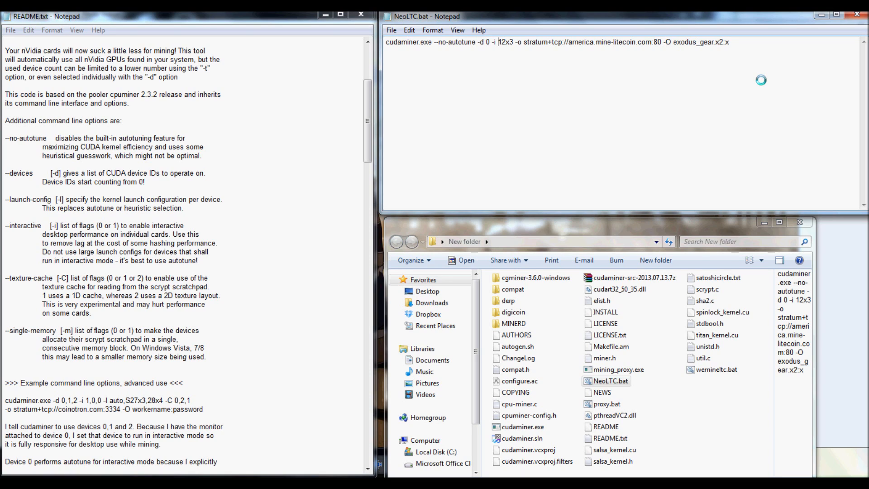
double_click(504, 43)
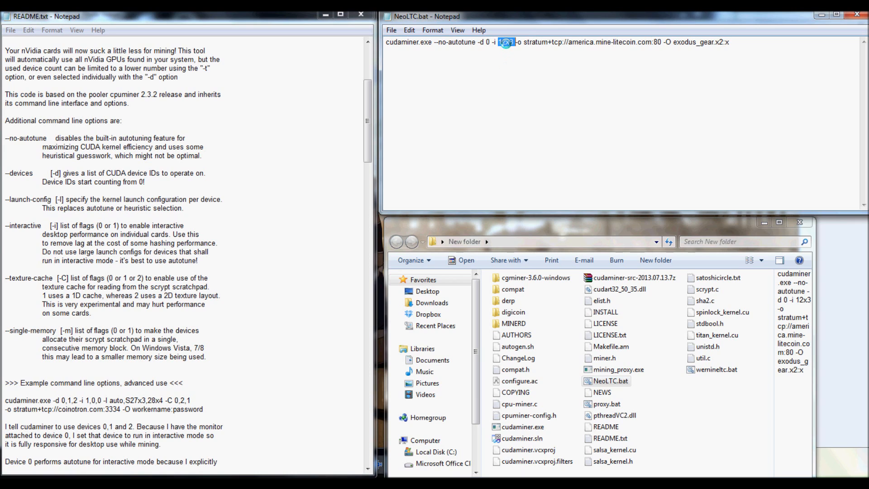
click(504, 42)
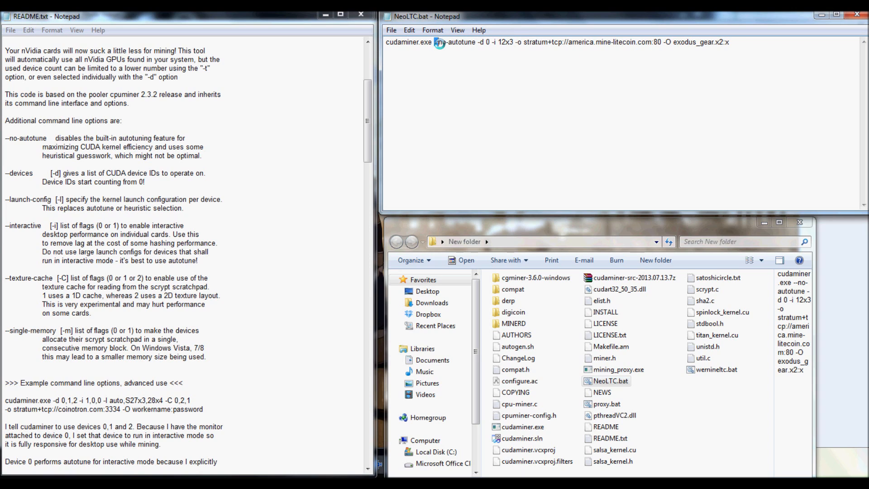
double_click(454, 42)
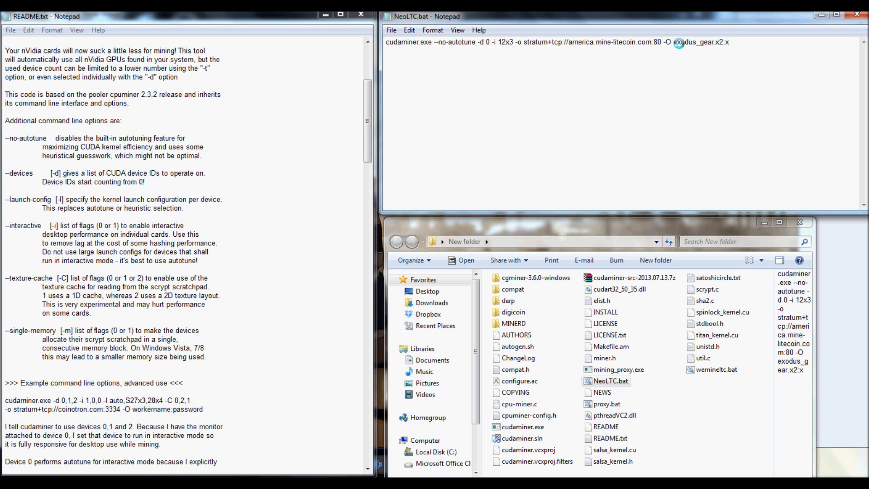
double_click(701, 42)
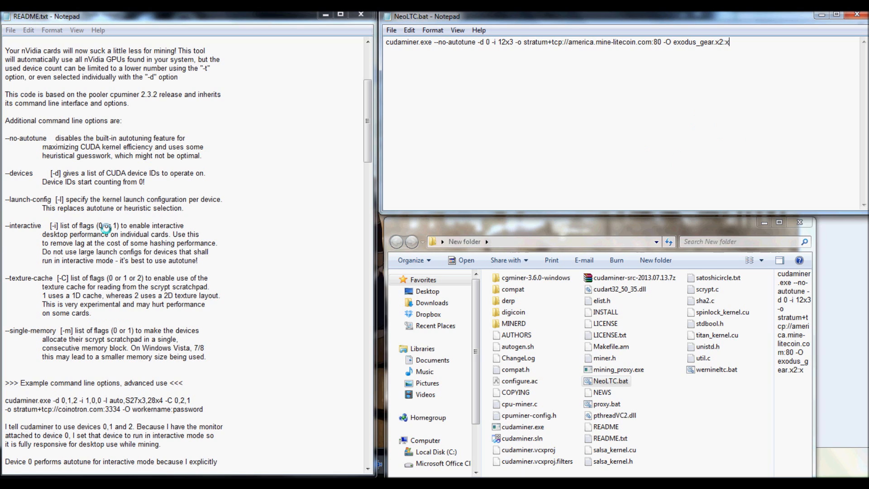
mouse_move(167, 226)
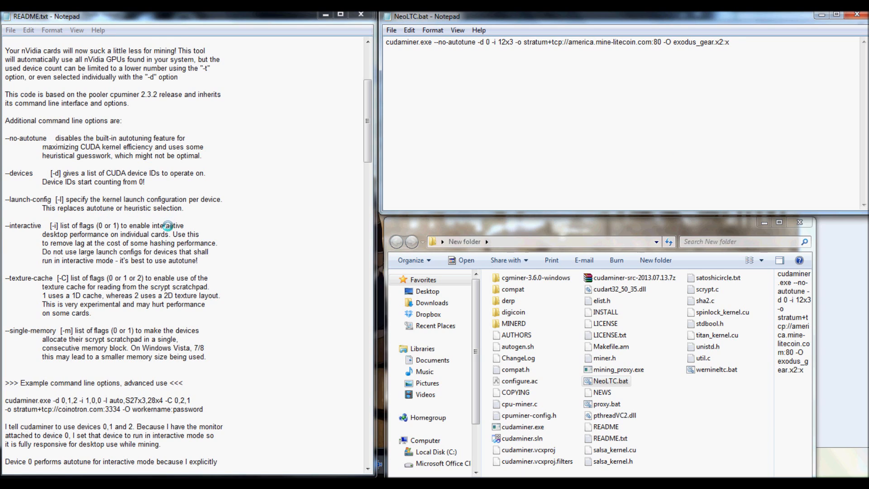
mouse_move(205, 242)
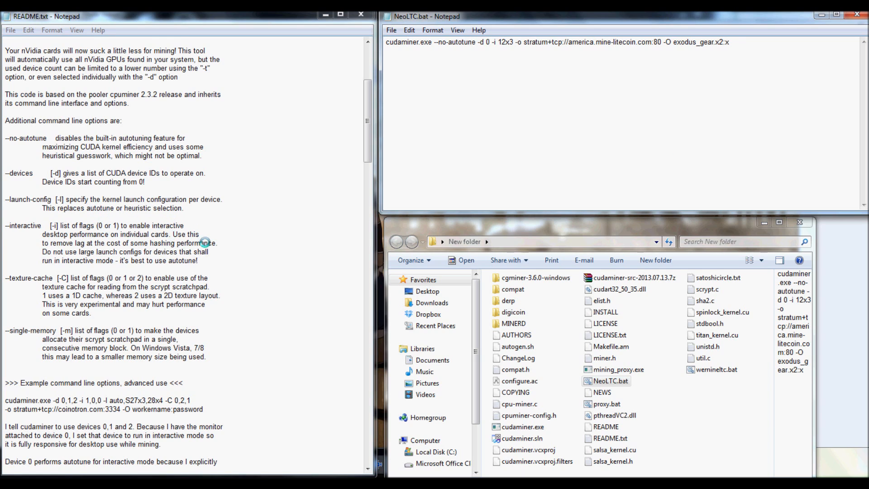
mouse_move(75, 315)
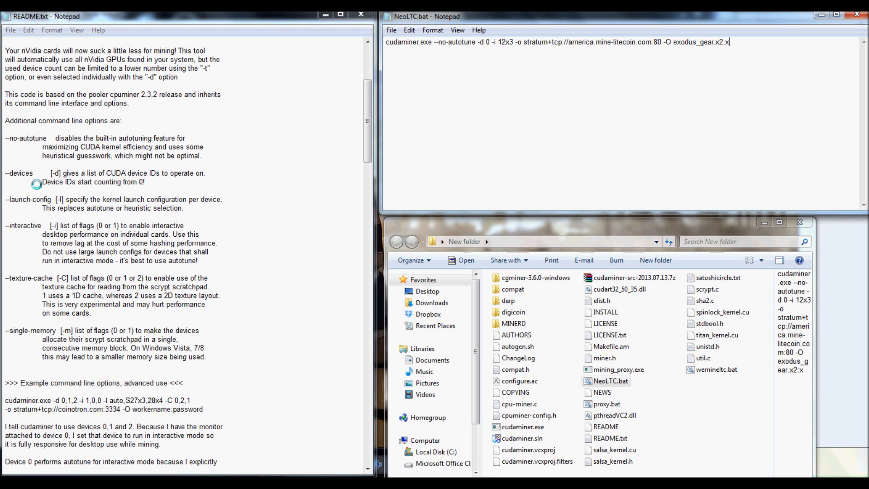
mouse_move(40, 202)
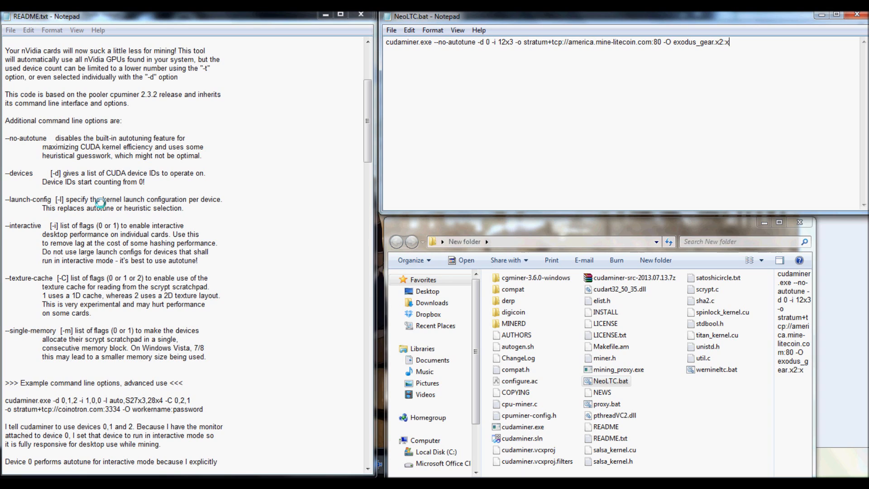
mouse_move(195, 202)
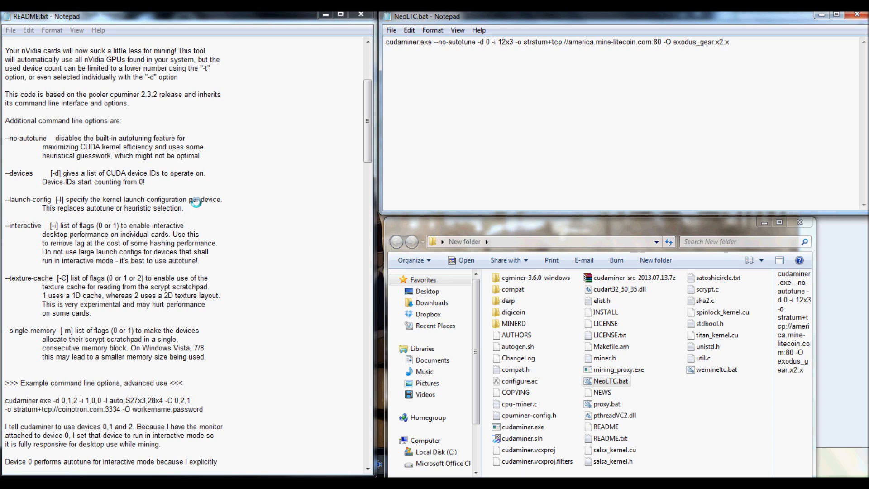
mouse_move(216, 202)
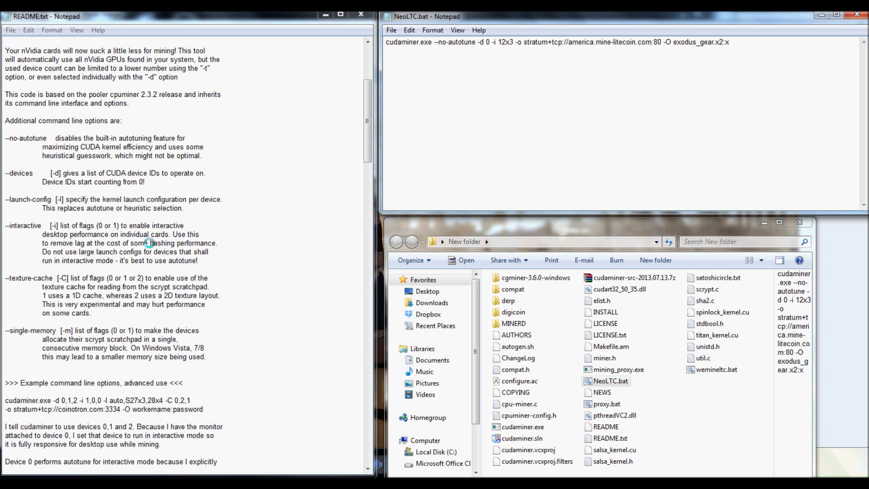
mouse_move(97, 238)
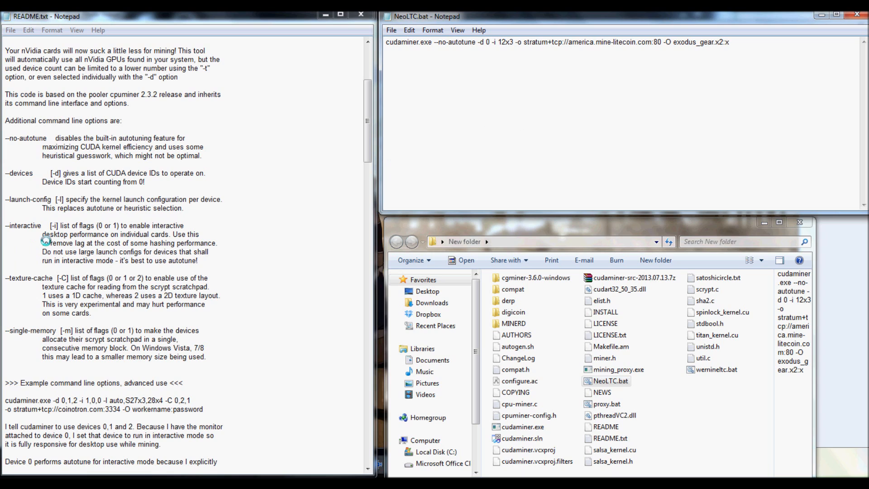
drag(59, 226, 178, 251)
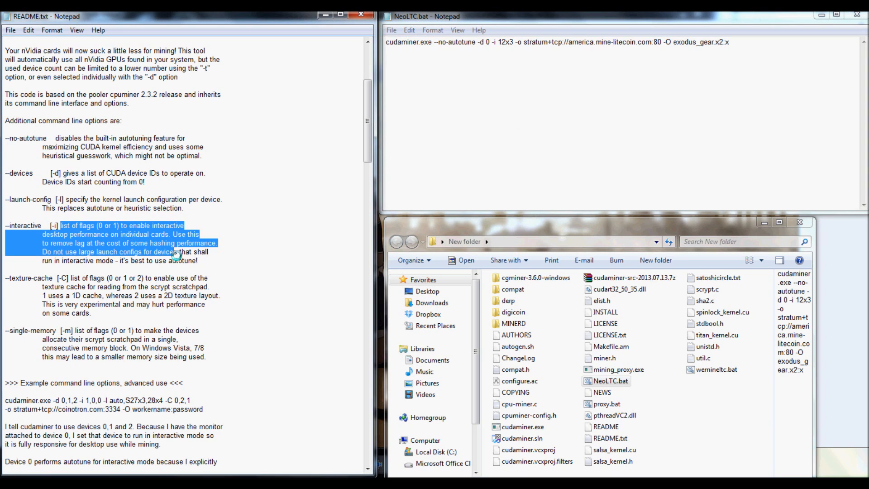
click(96, 260)
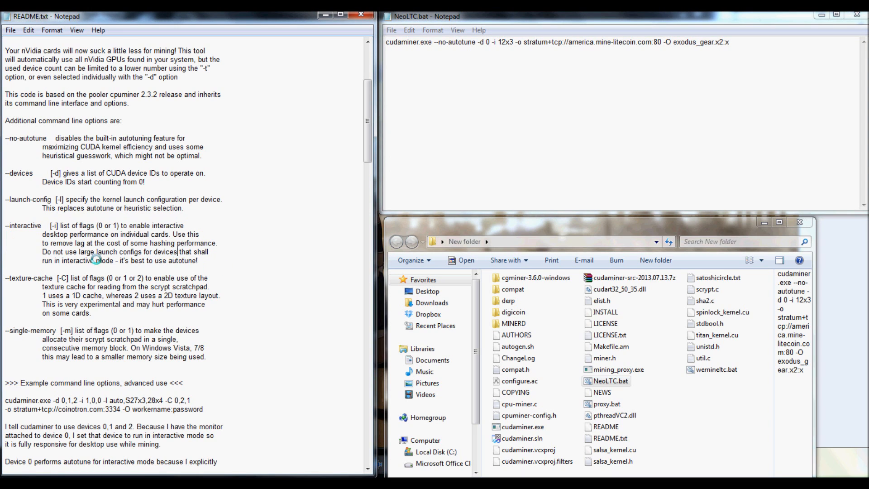
mouse_move(14, 278)
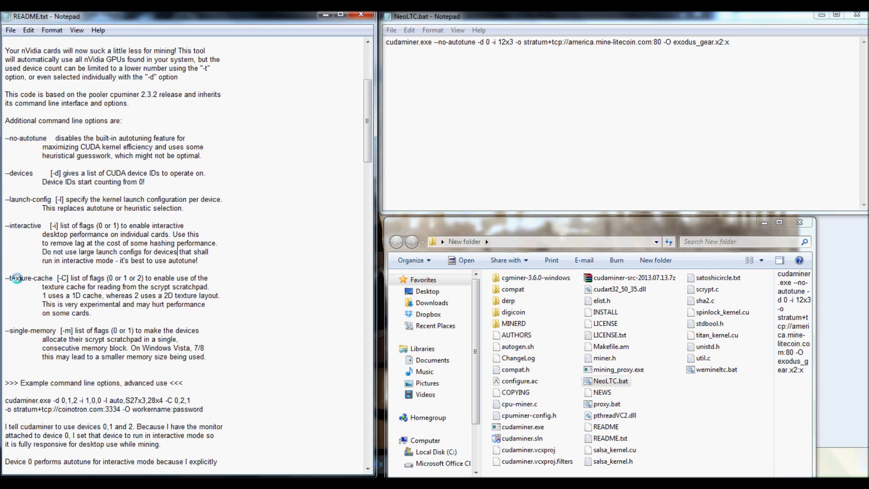
double_click(28, 277)
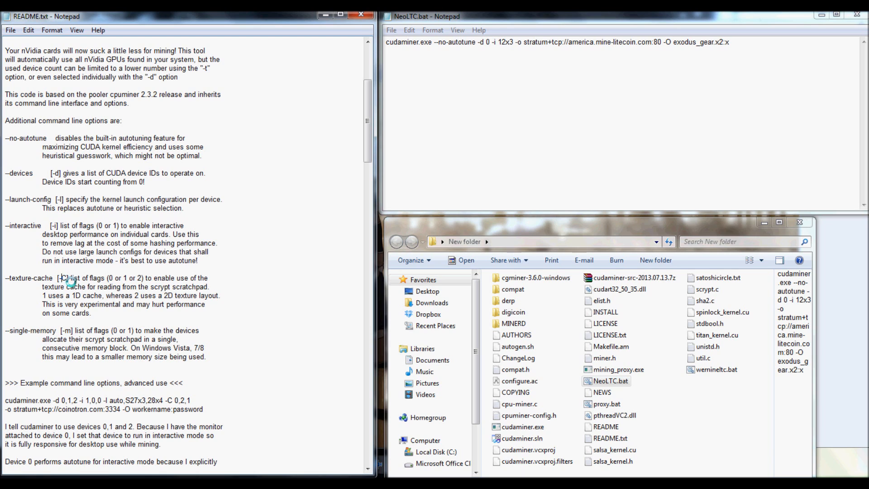
drag(66, 278, 98, 296)
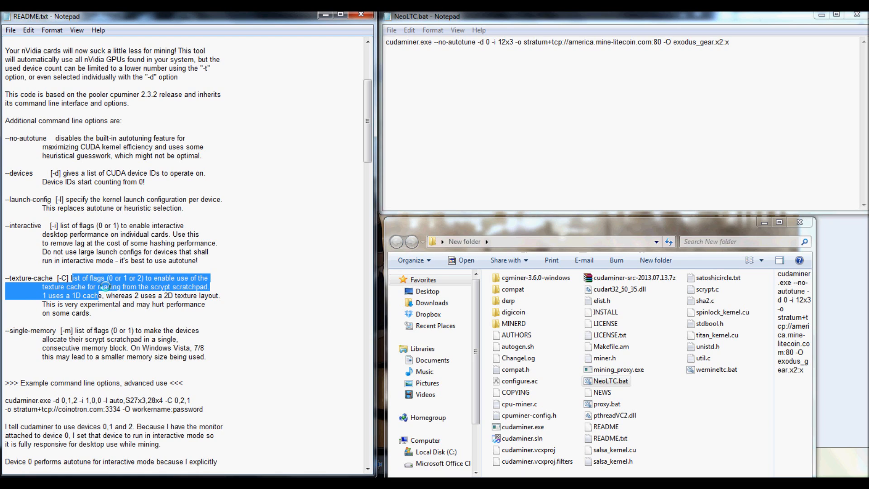
click(110, 295)
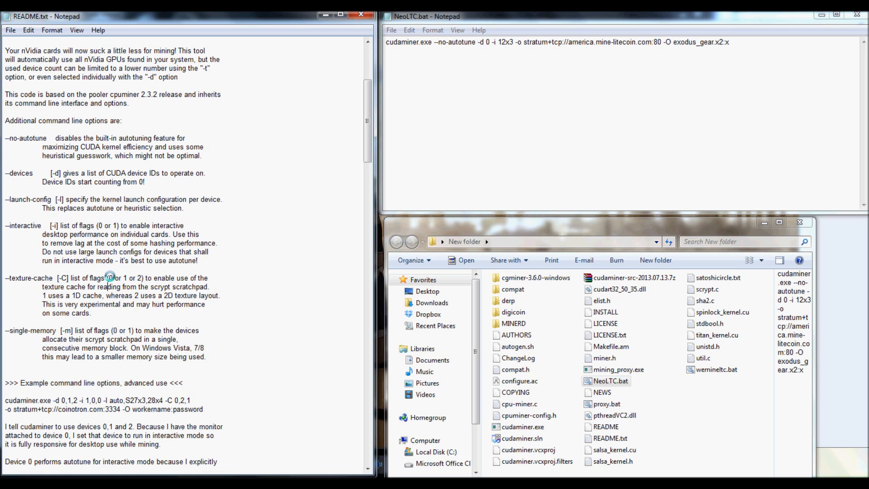
scroll(down, 3)
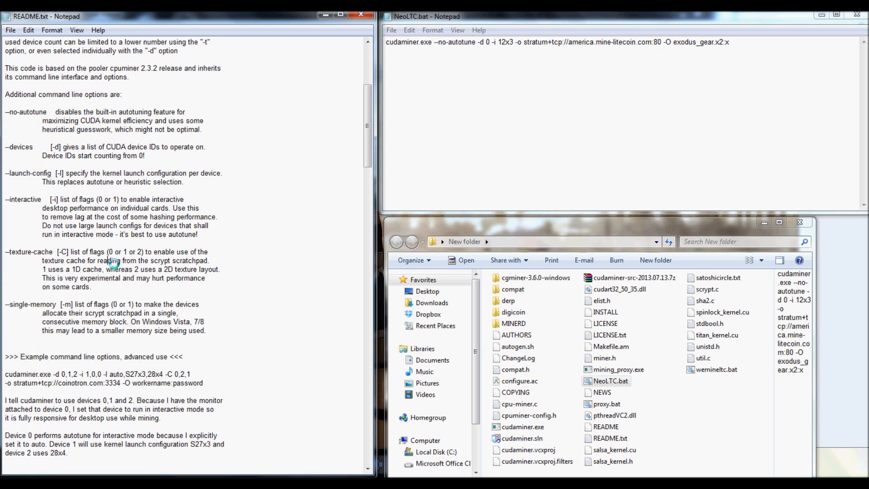
mouse_move(67, 305)
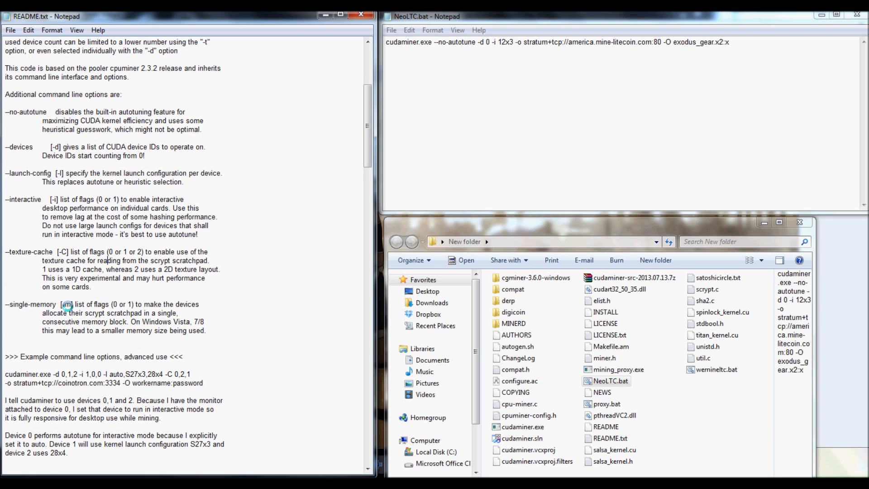
mouse_move(176, 330)
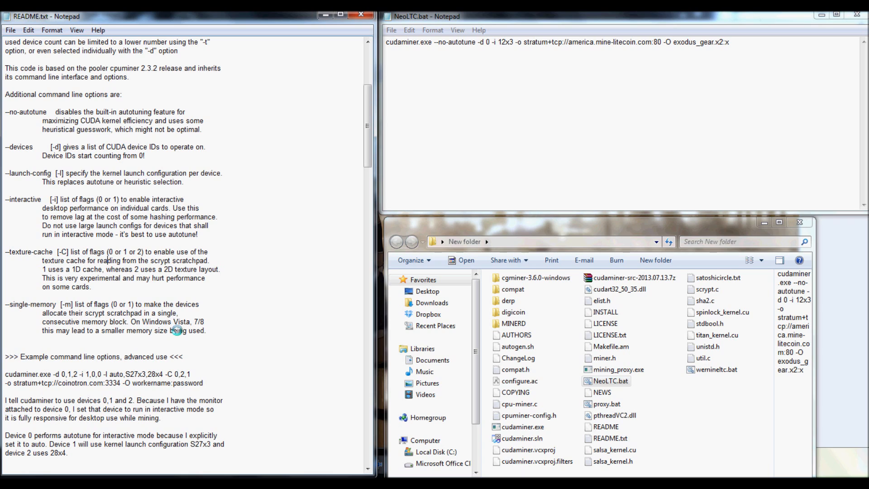
mouse_move(172, 330)
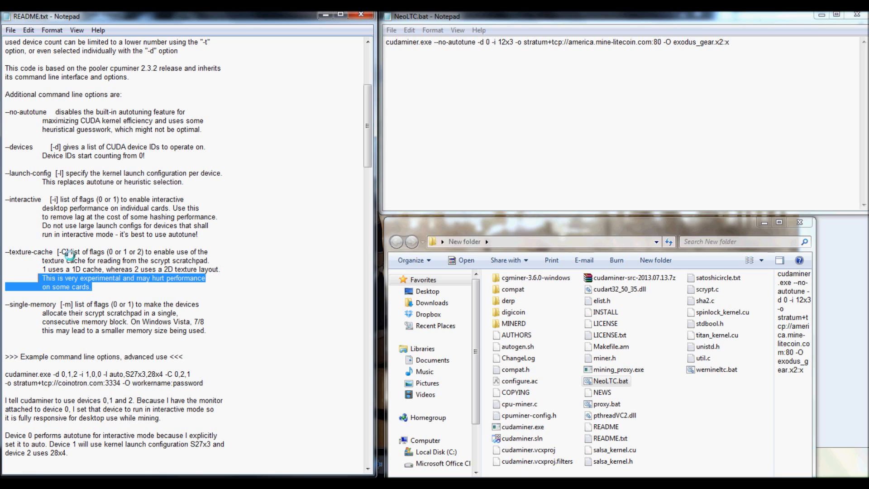
mouse_move(64, 262)
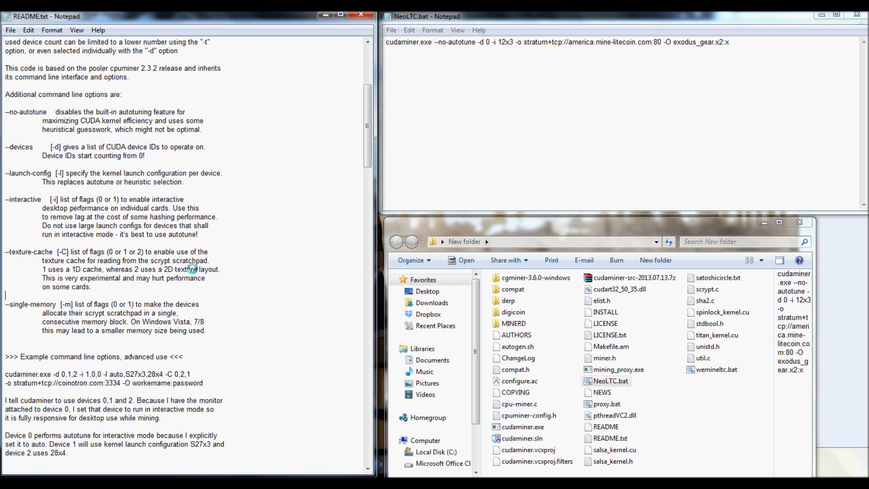
mouse_move(222, 270)
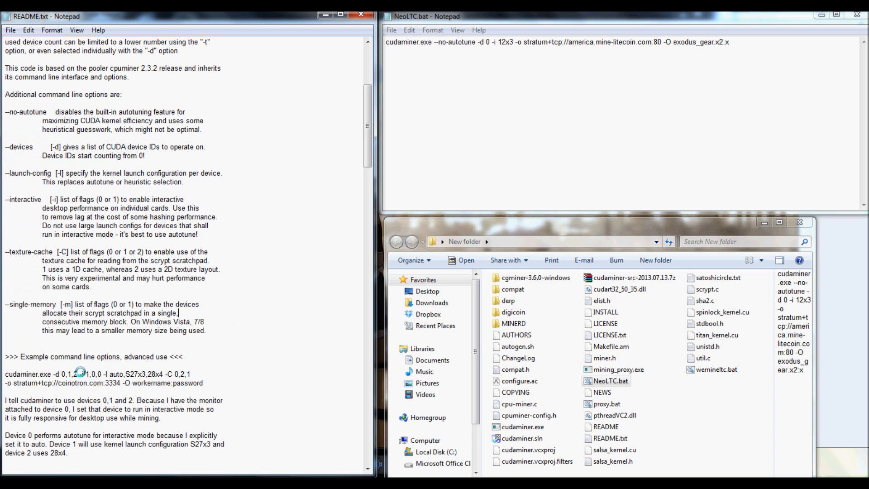
drag(5, 374, 204, 383)
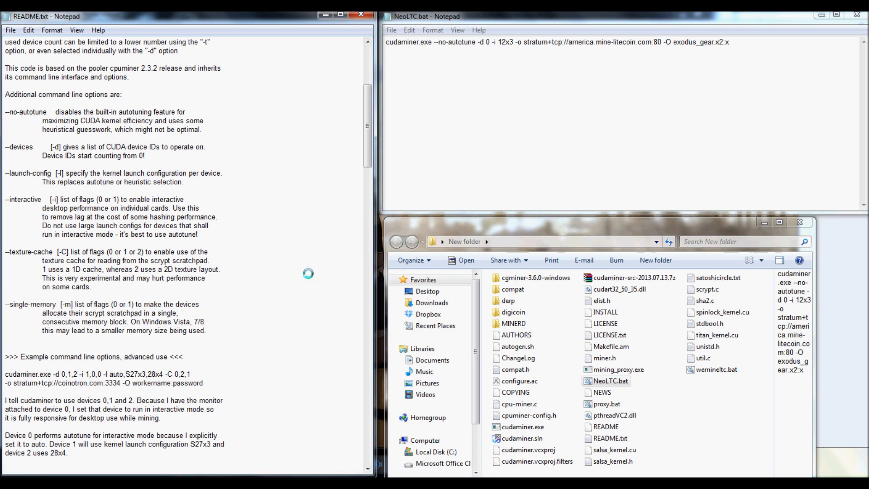
mouse_move(499, 174)
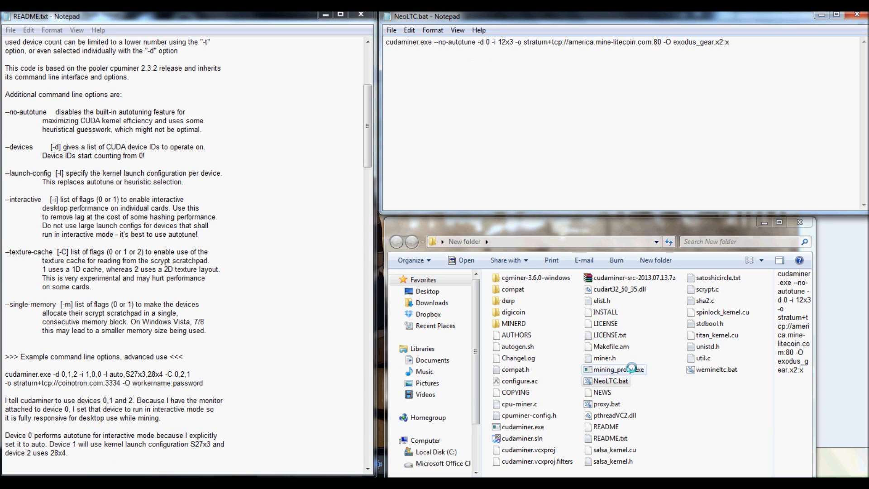
- Run NeoLTC.bat from Explorer so cudaminer starts hashing on the Litecoin stratum pool
double_click(609, 381)
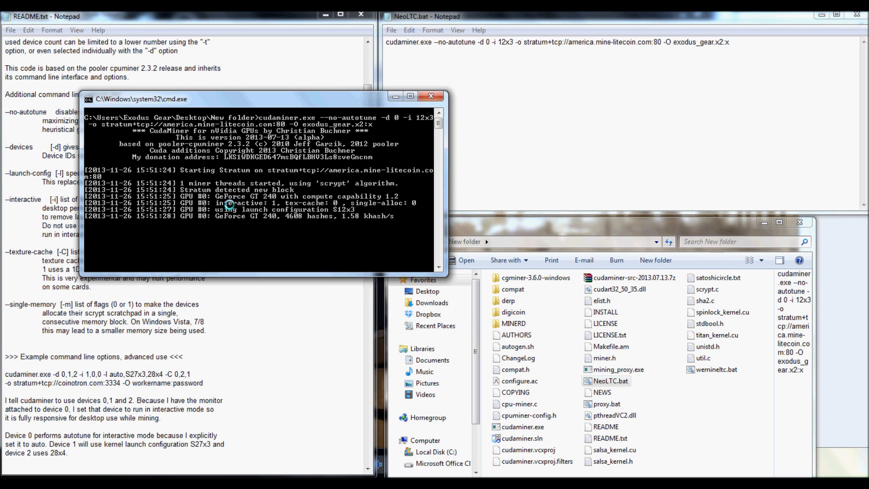
mouse_move(455, 43)
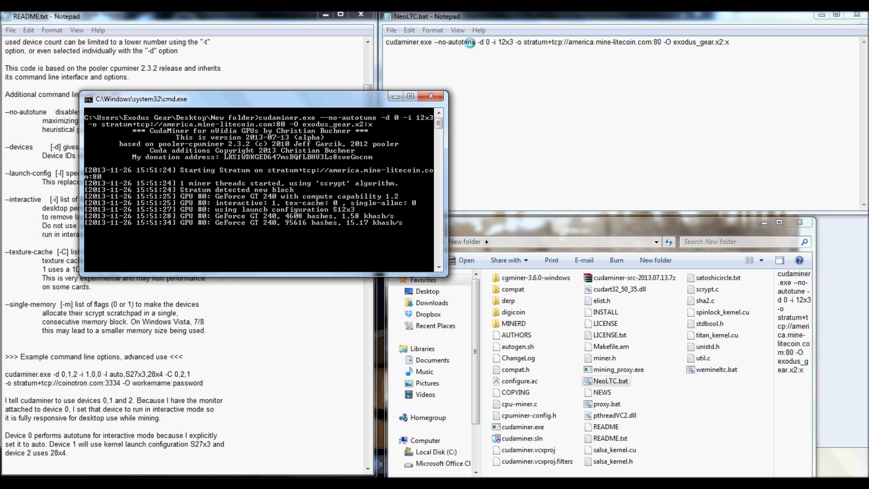
mouse_move(552, 44)
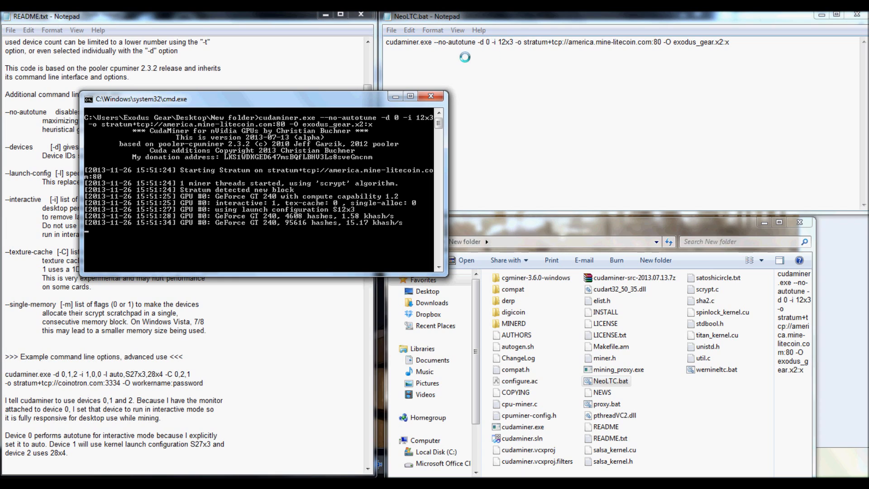
mouse_move(519, 98)
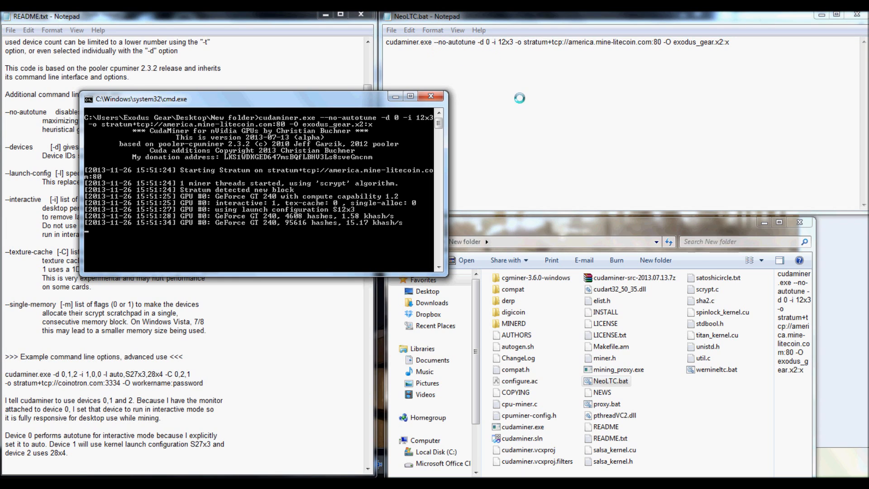